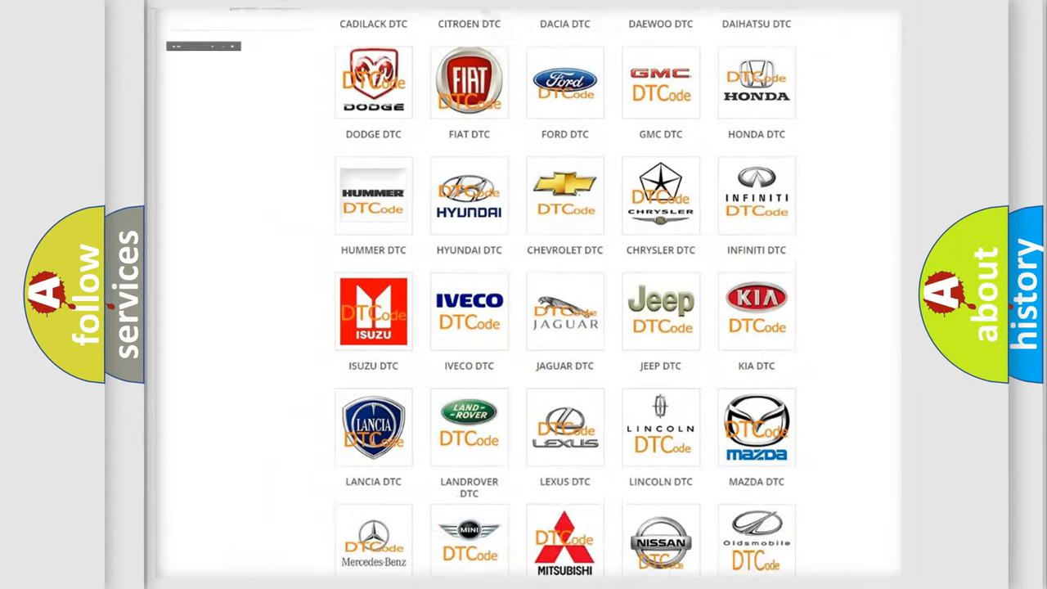
Step: Pick the INFINITI logo in the DTC brand grid to list its B-series codes
scroll(up, 3)
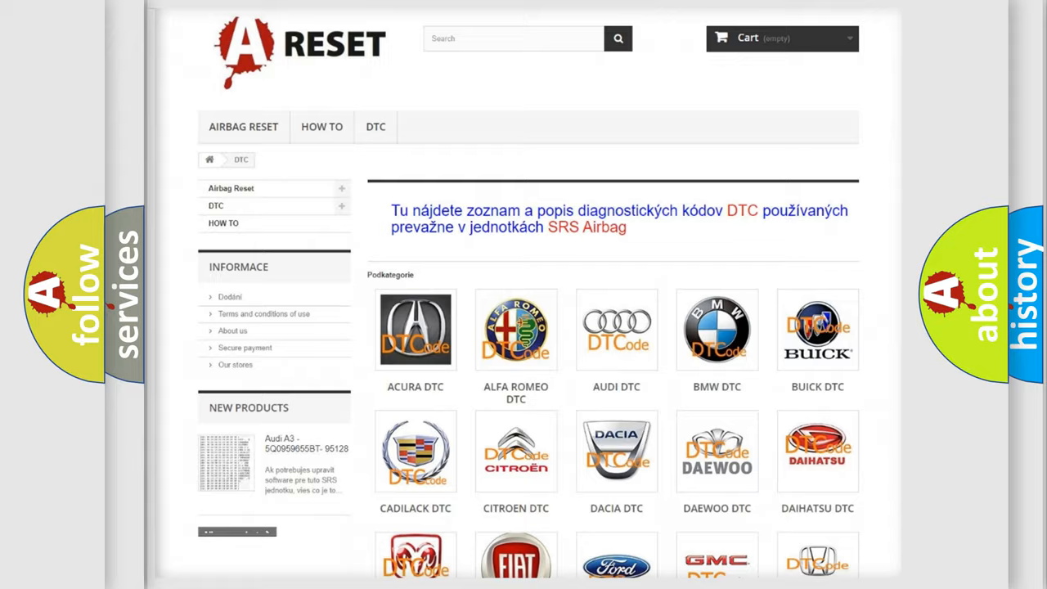
scroll(down, 3)
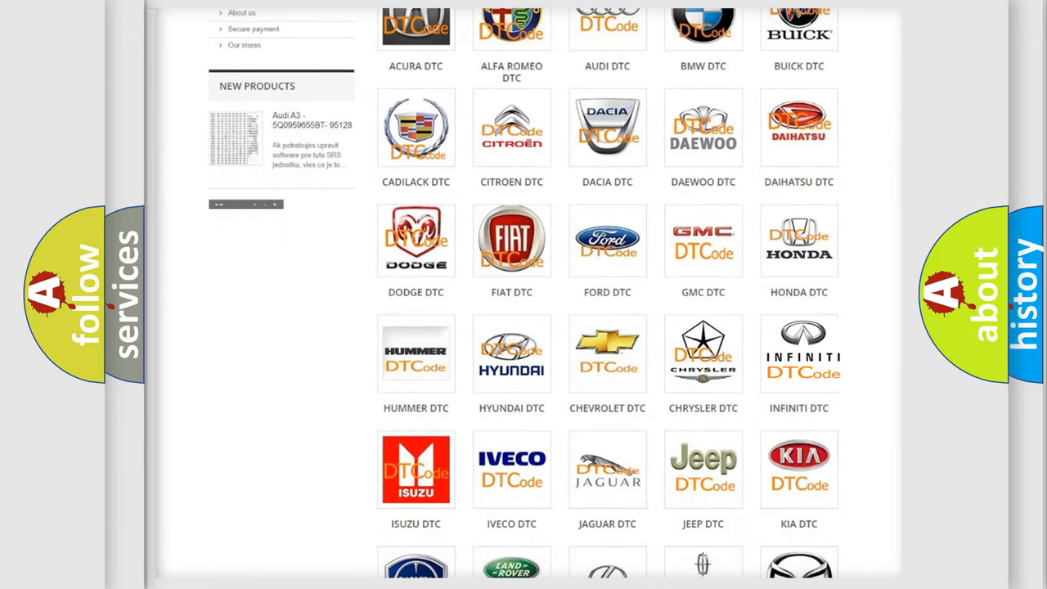
click(798, 352)
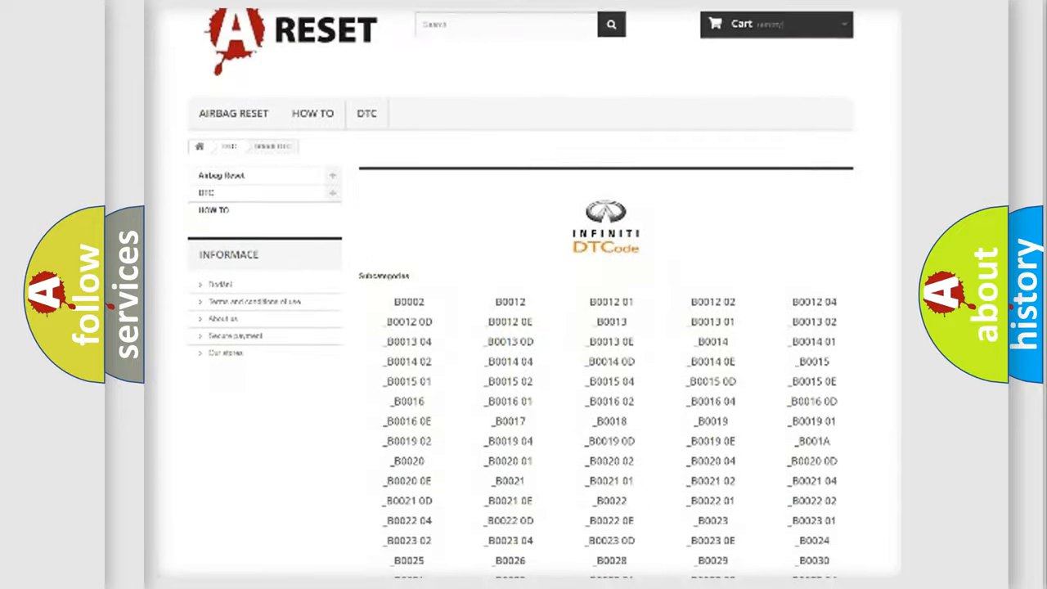
scroll(down, 3)
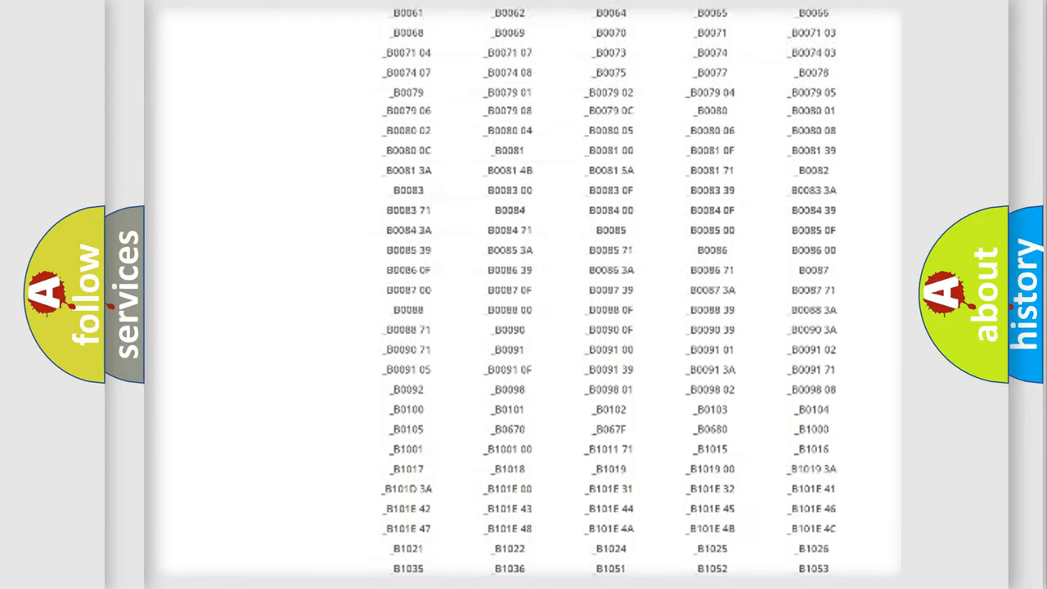
scroll(up, 3)
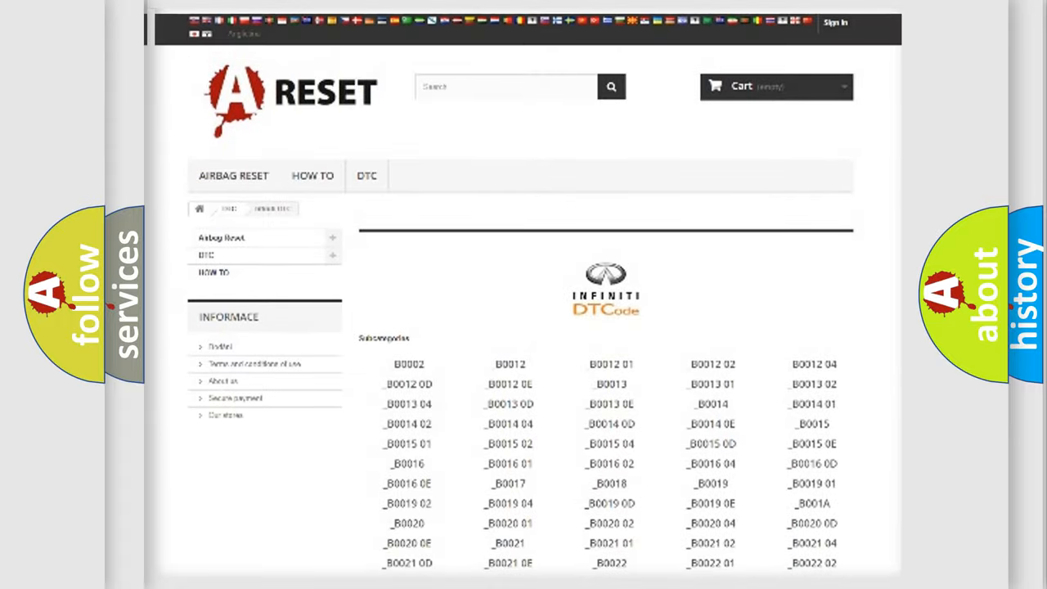